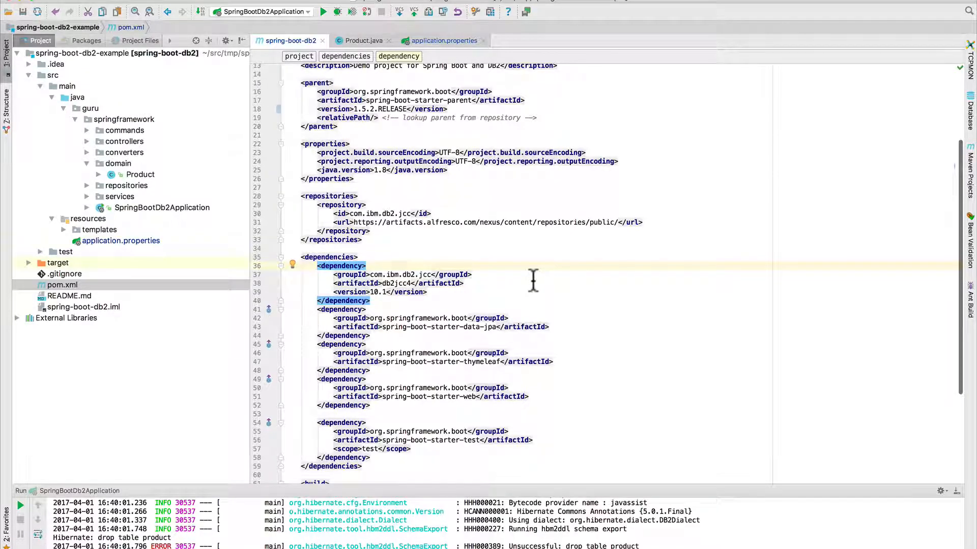
- View Product.java, then the ProductRepository interface from the repositories package
click(366, 265)
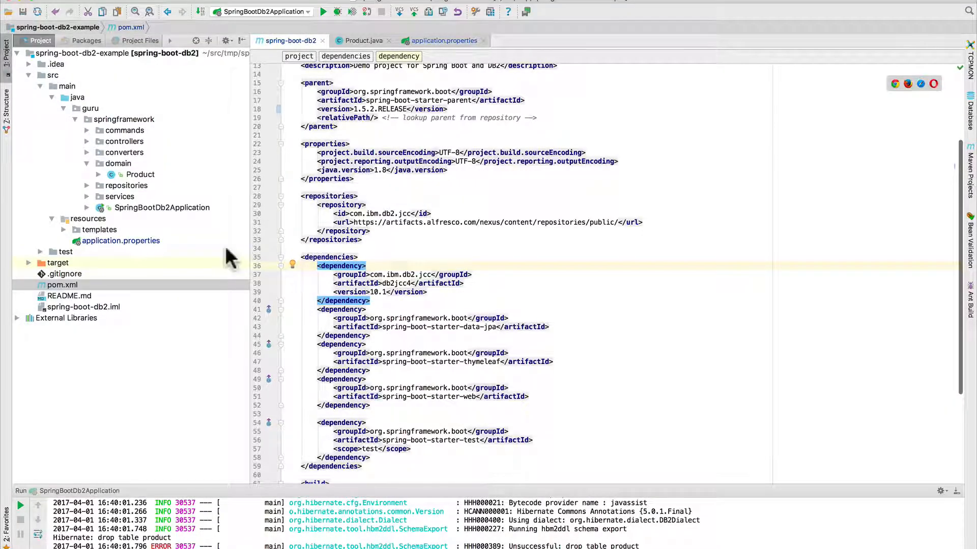
click(362, 40)
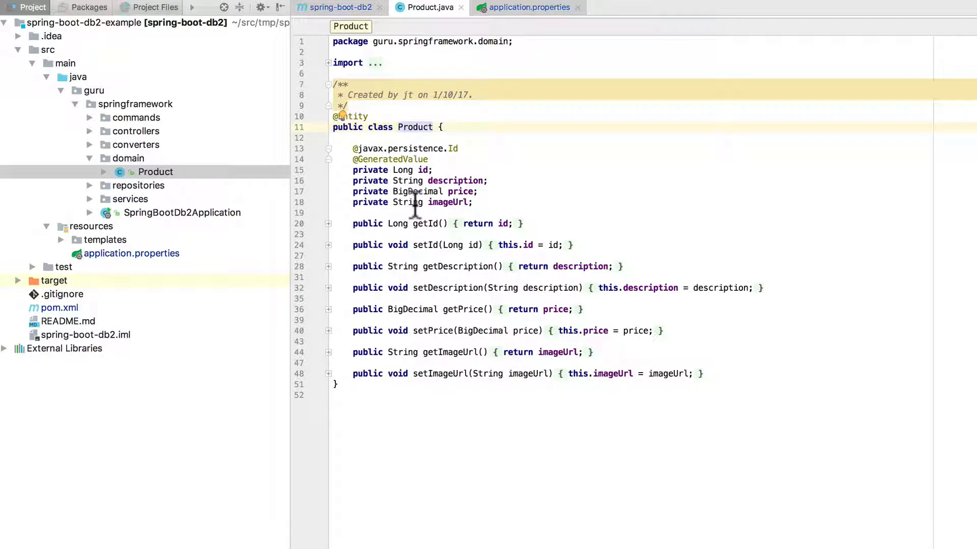
click(414, 127)
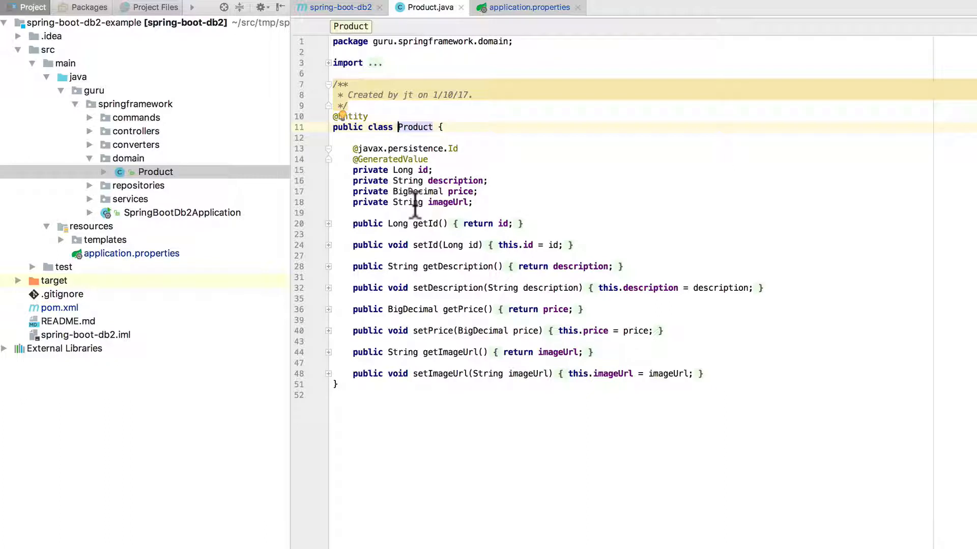
mouse_move(87, 190)
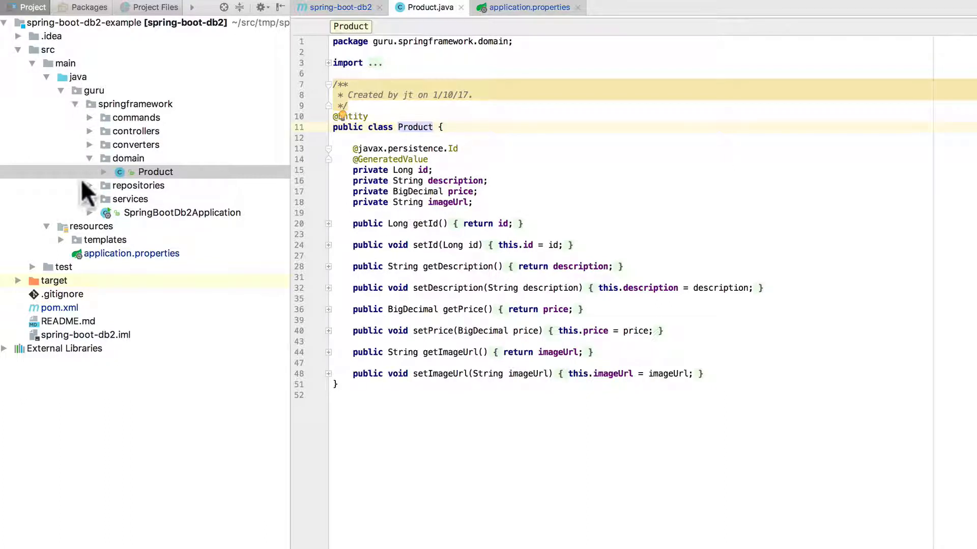
click(139, 185)
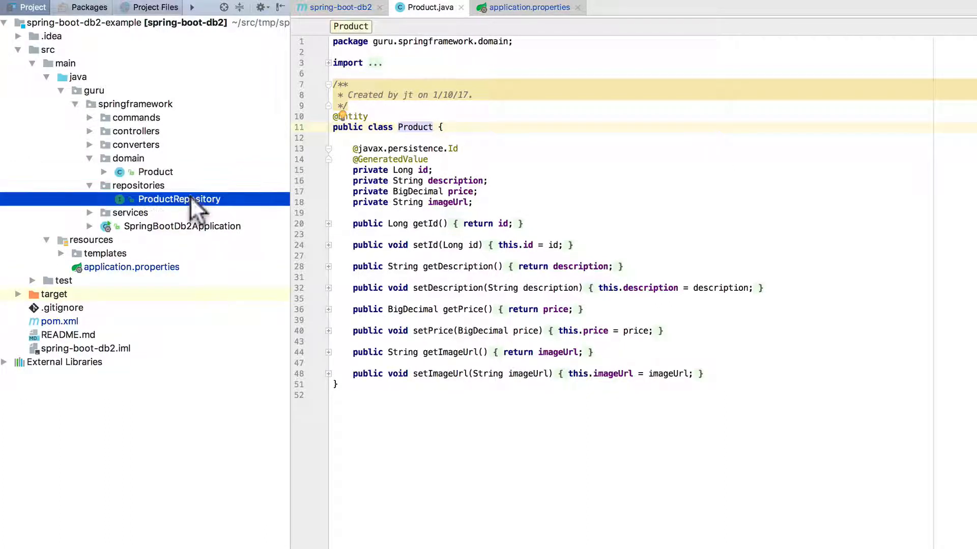
double_click(179, 199)
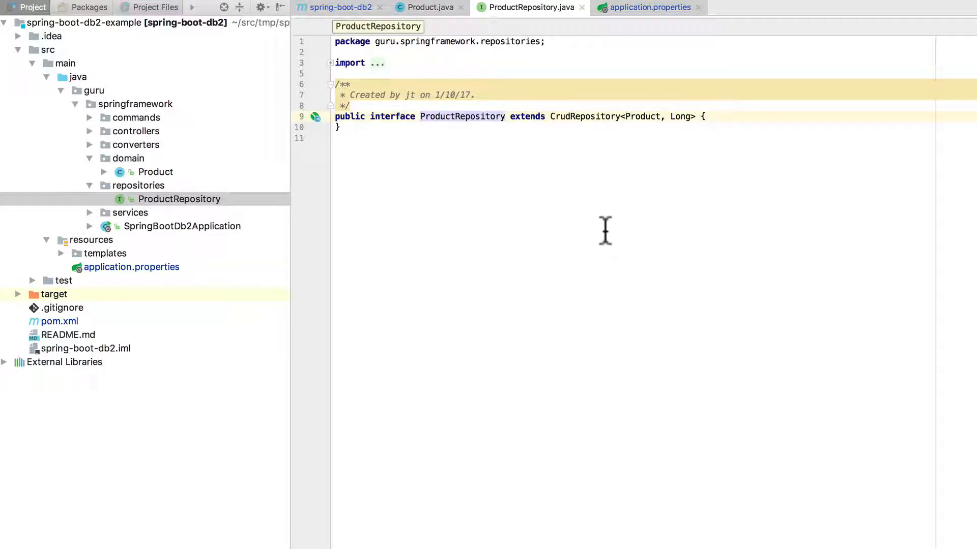
mouse_move(584, 116)
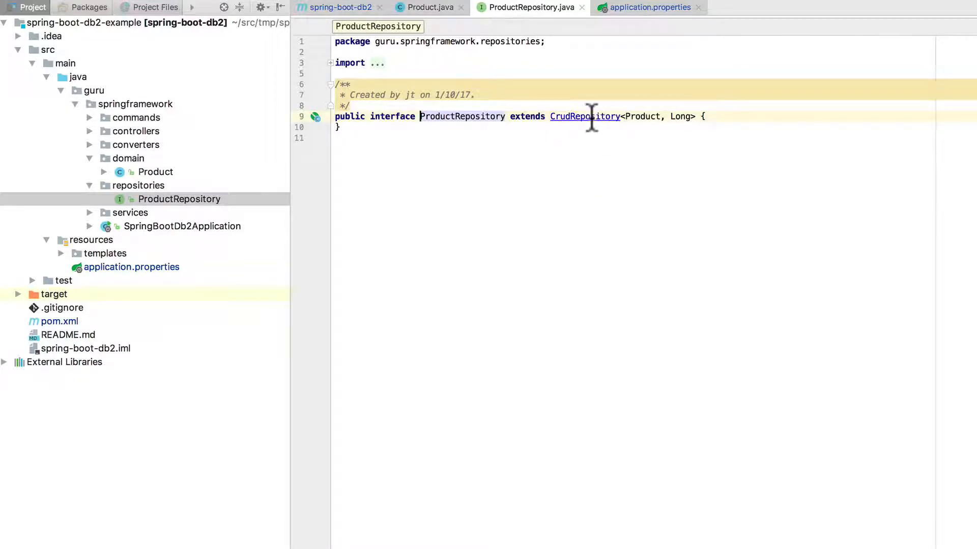
- Jump from ProductRepository into the decompiled CrudRepository interface
click(584, 116)
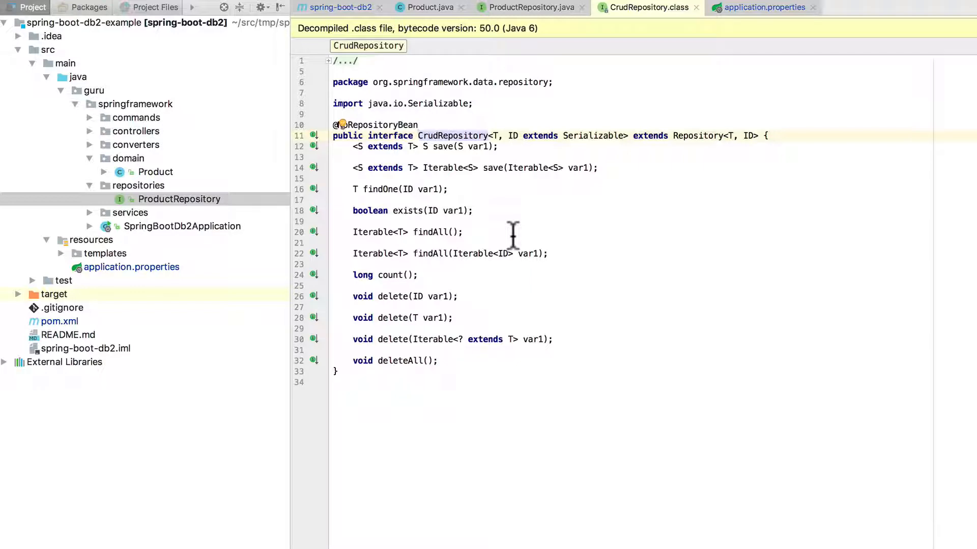
click(419, 136)
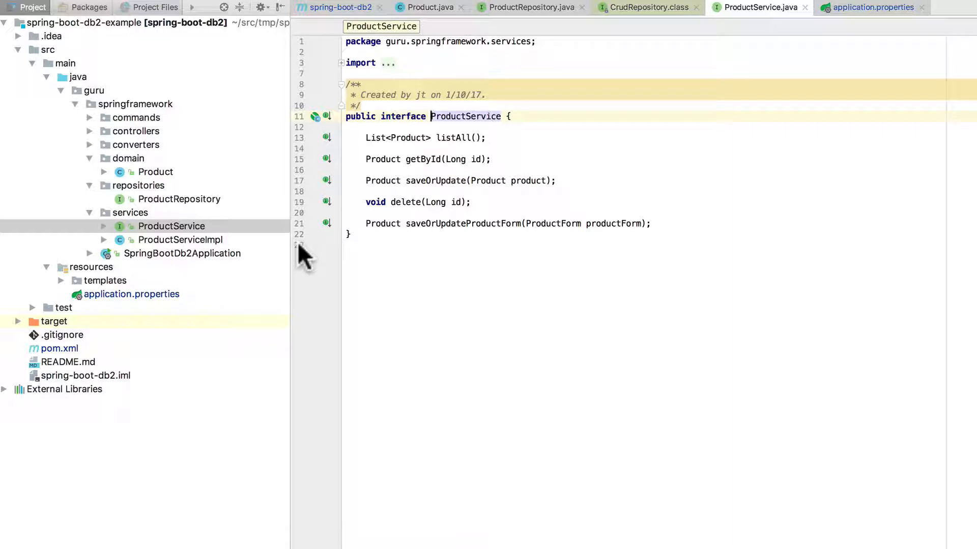
mouse_move(197, 250)
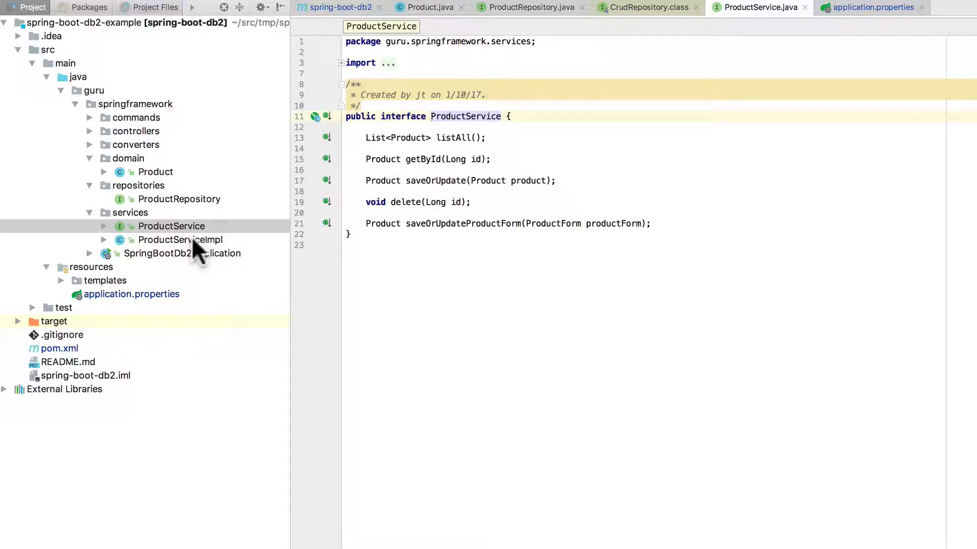
- View ProductServiceImpl, which delegates list, get, save and delete to ProductRepository
click(181, 240)
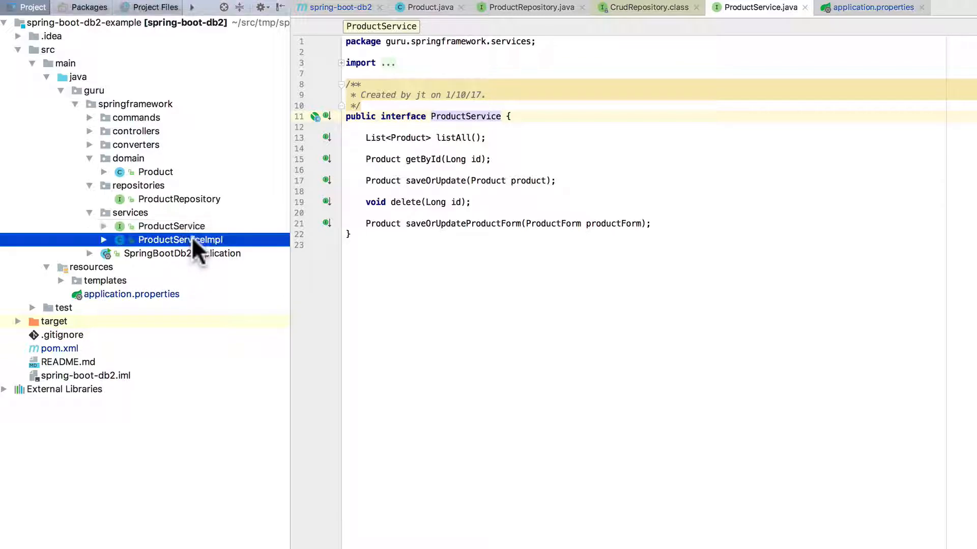
double_click(181, 241)
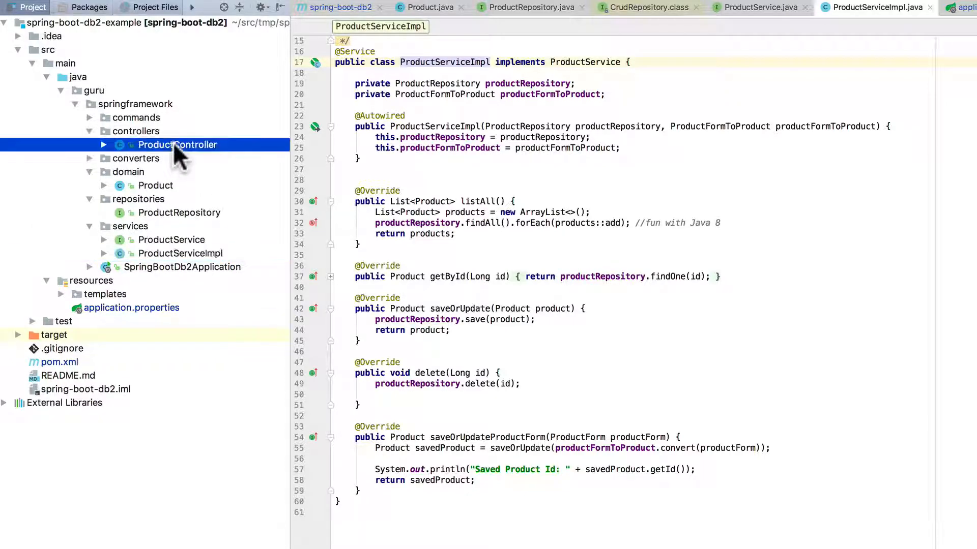
- View ProductController's endpoints and expand the commands package in the Project tree
double_click(177, 144)
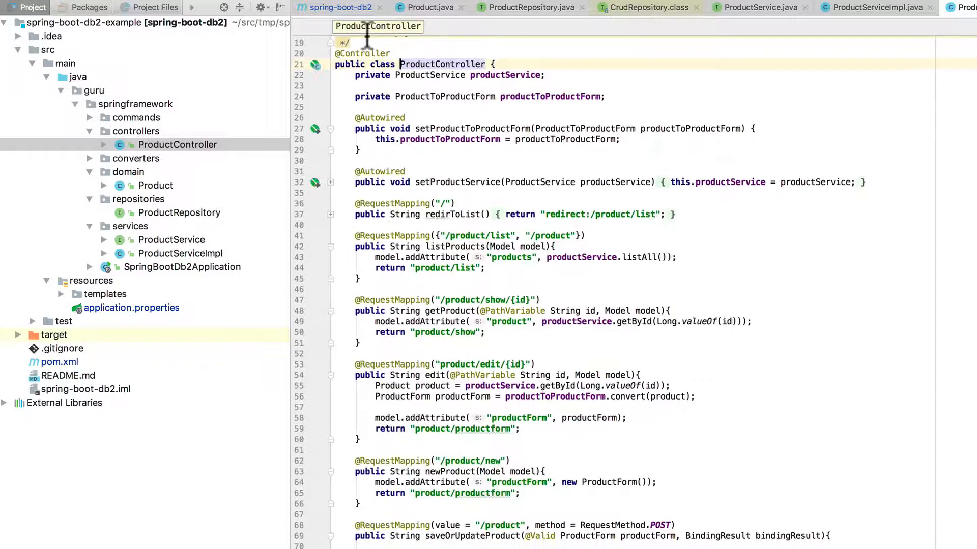
mouse_move(486, 128)
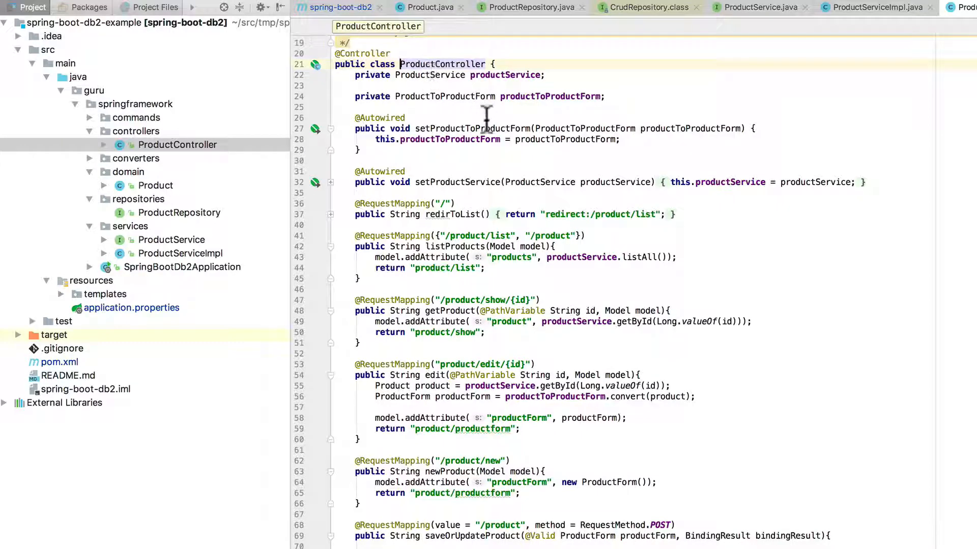
mouse_move(516, 118)
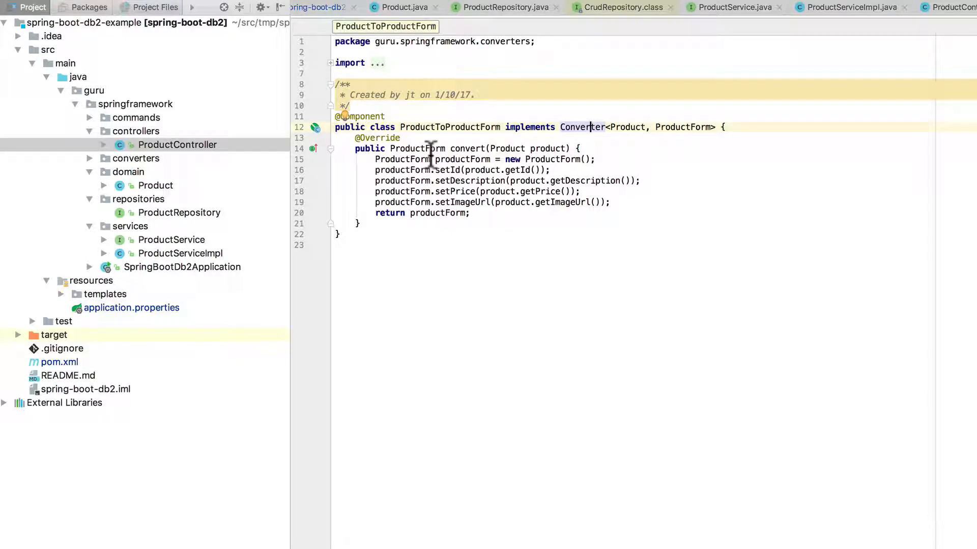
mouse_move(396, 168)
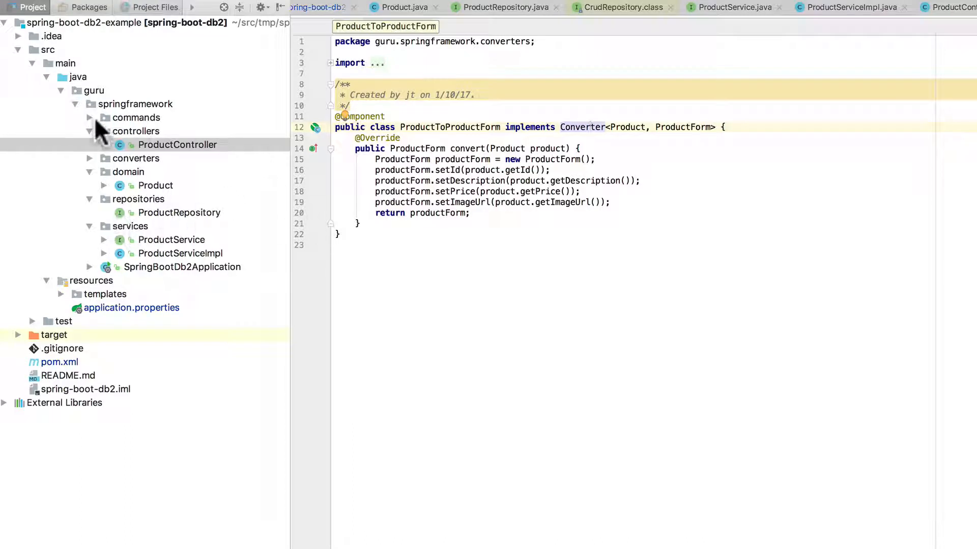
click(90, 118)
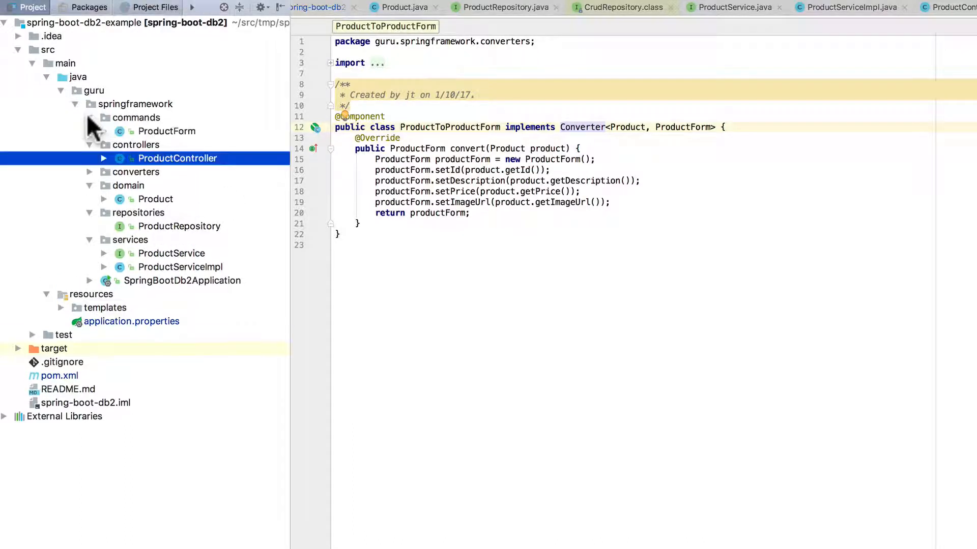
- View the ProductForm command class and expand the templates folder
click(166, 131)
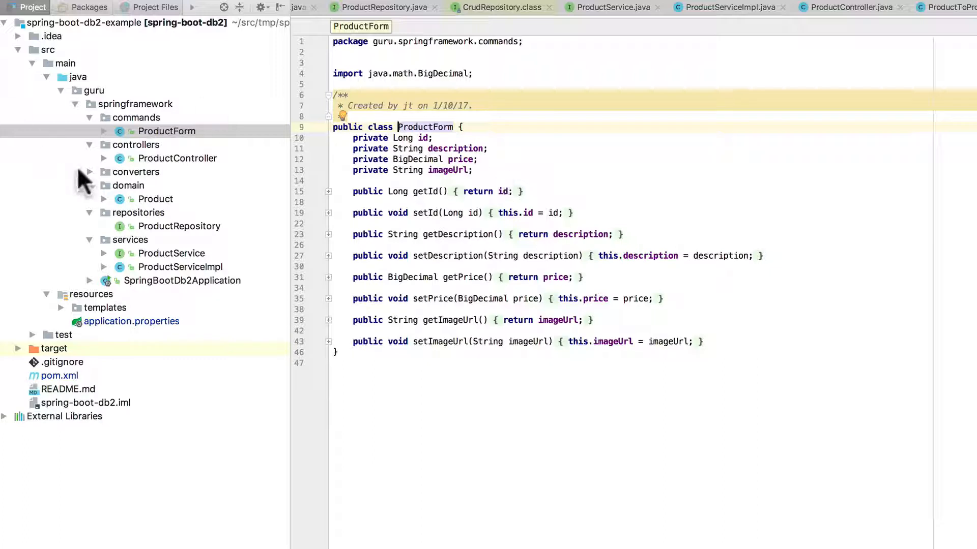
mouse_move(149, 296)
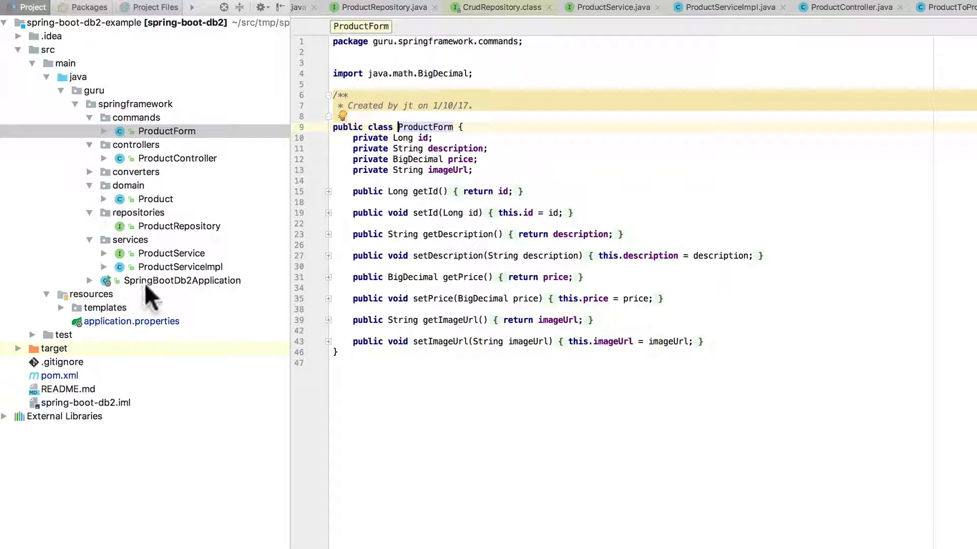
mouse_move(62, 317)
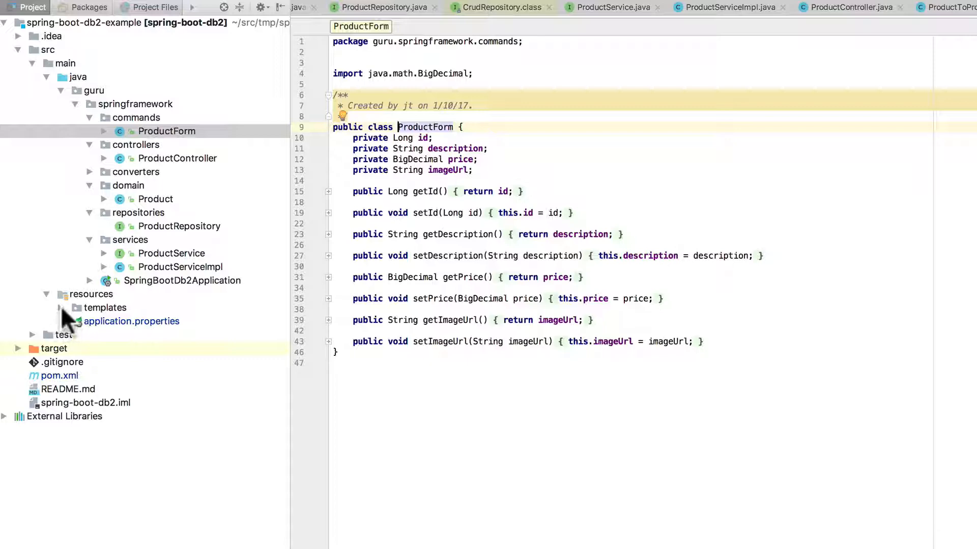
click(62, 308)
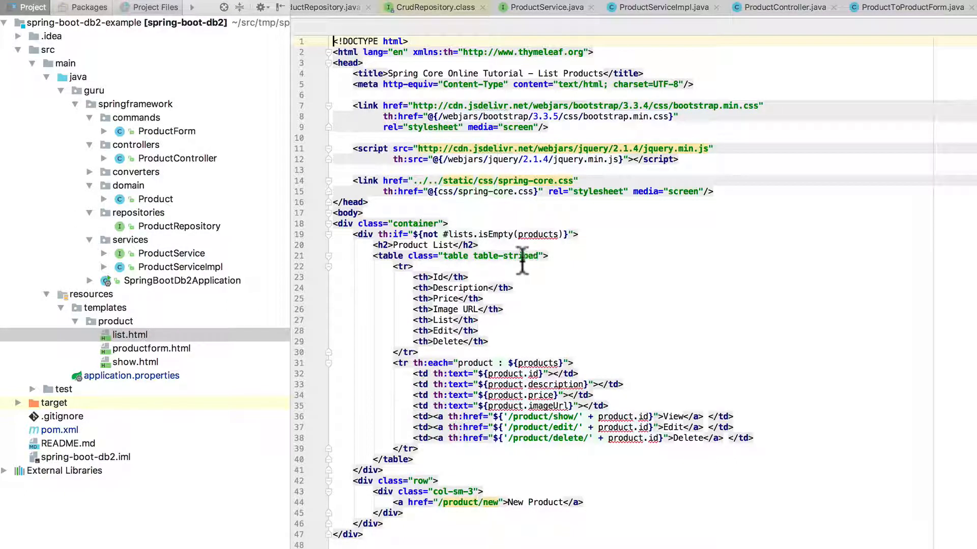
mouse_move(433, 305)
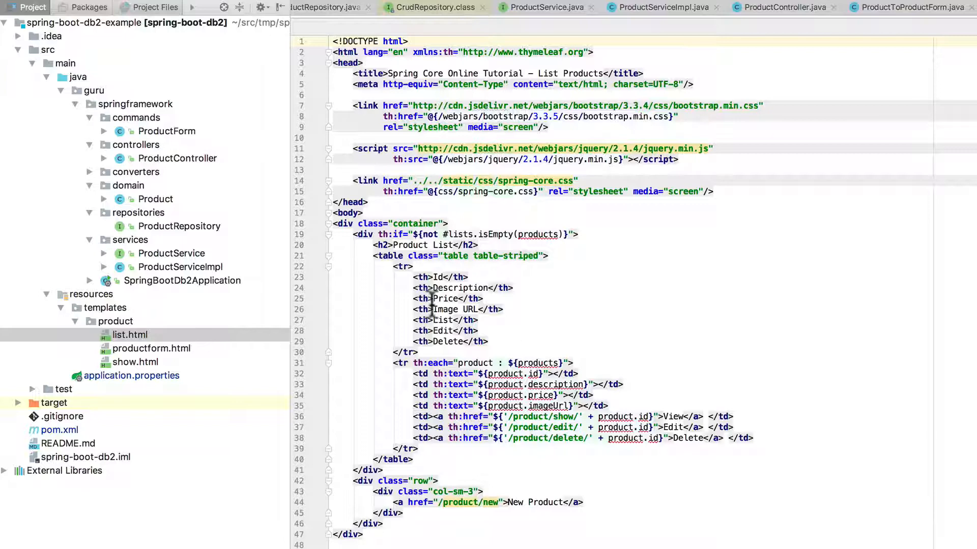
- Read through productform.html, then view application.properties with the DB2 datasource settings
scroll(down, 3)
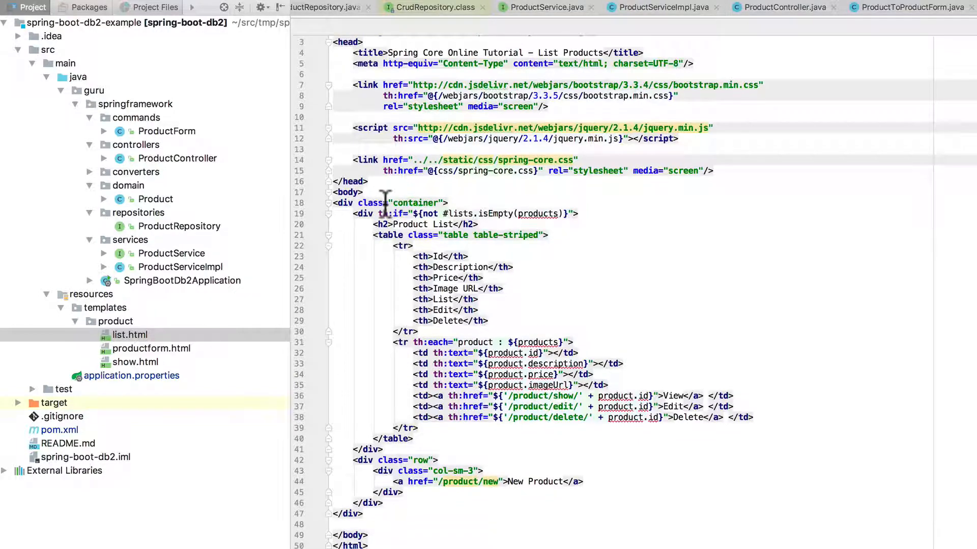
mouse_move(481, 213)
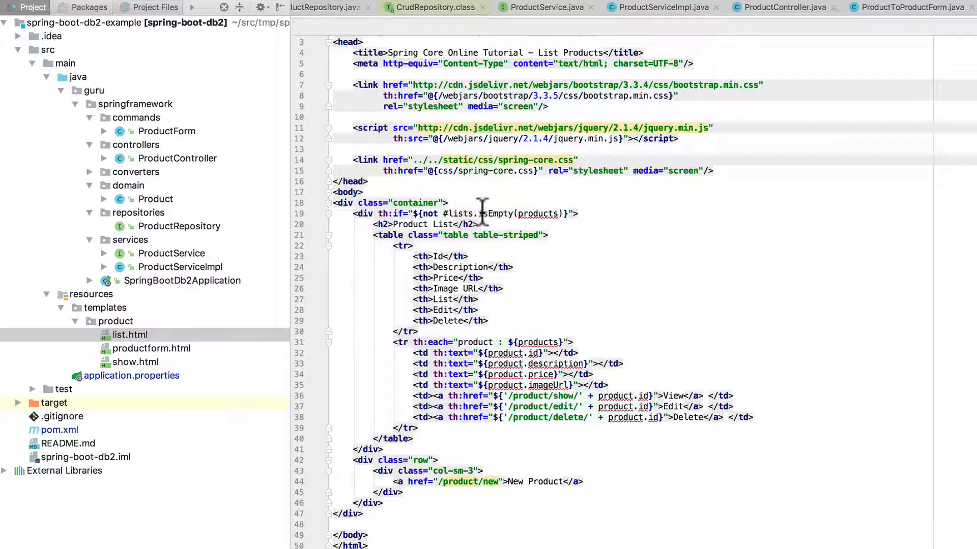
click(152, 348)
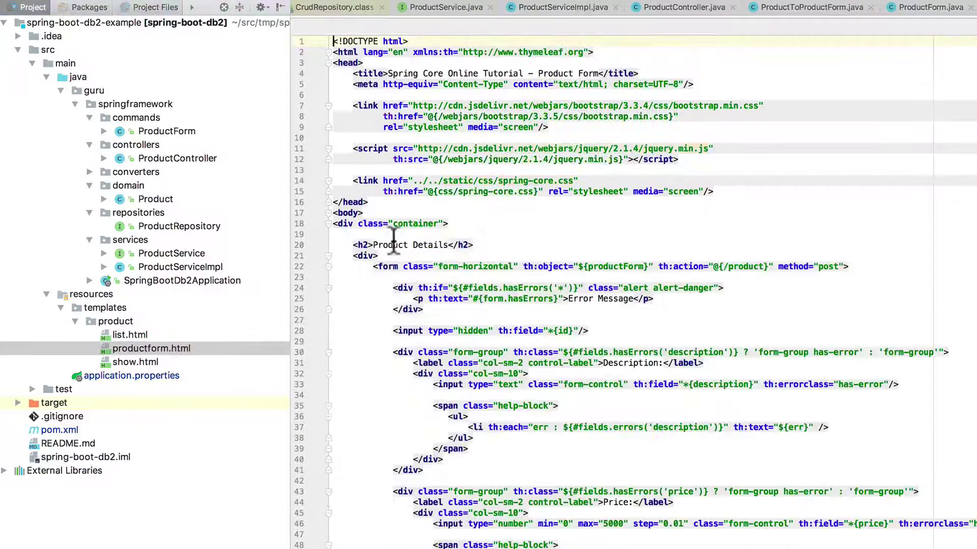
scroll(down, 3)
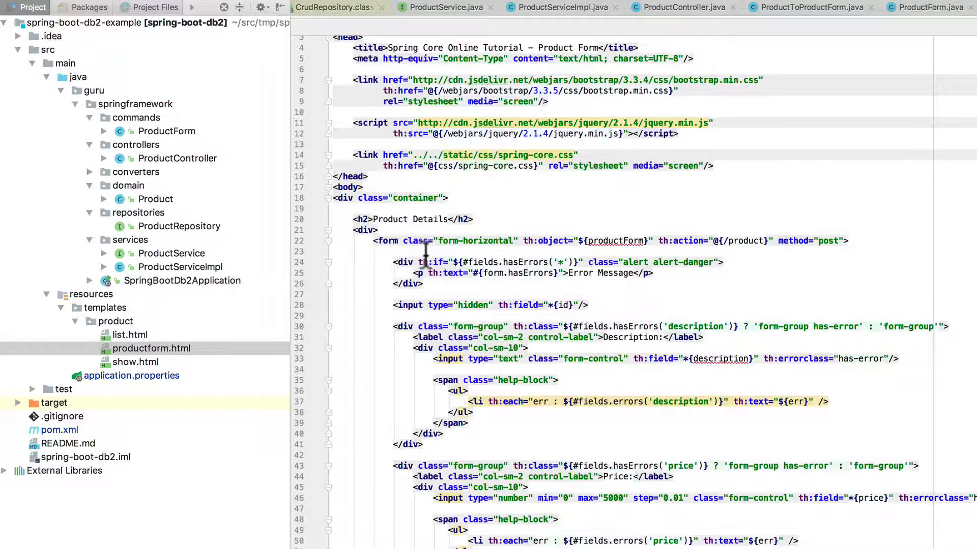
scroll(down, 3)
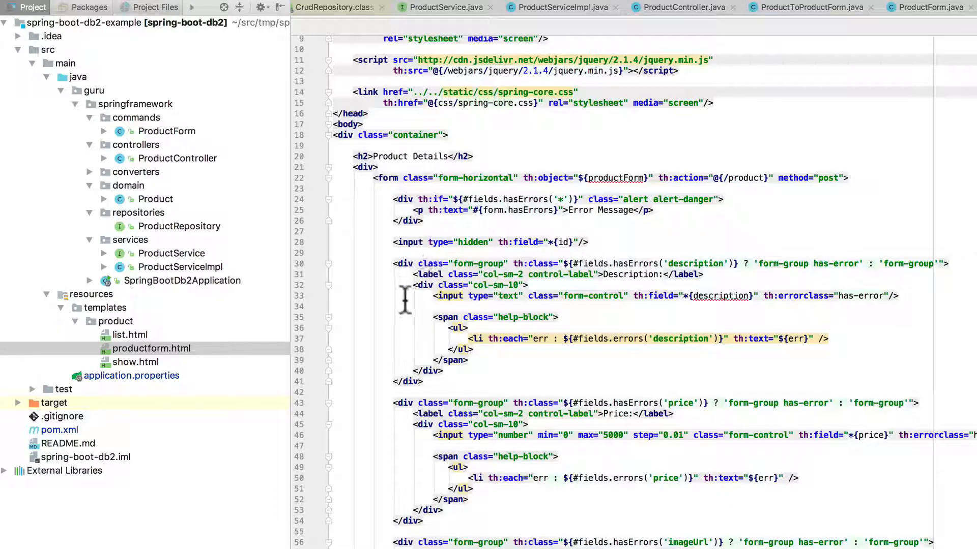
scroll(down, 3)
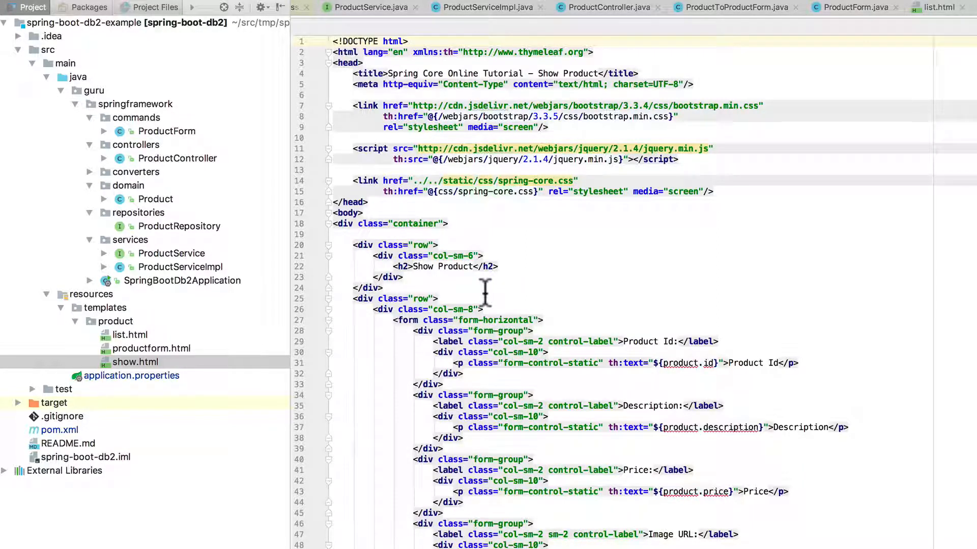
click(131, 375)
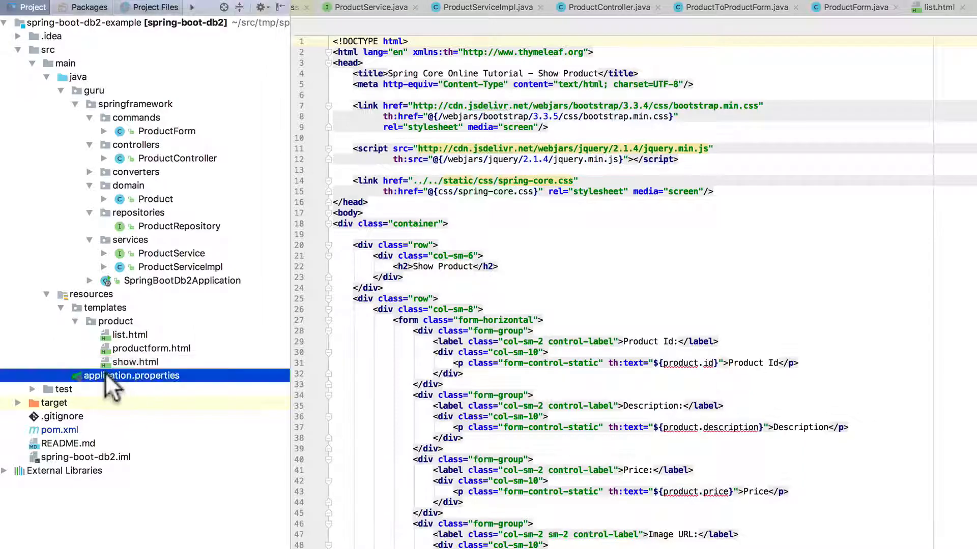
double_click(131, 375)
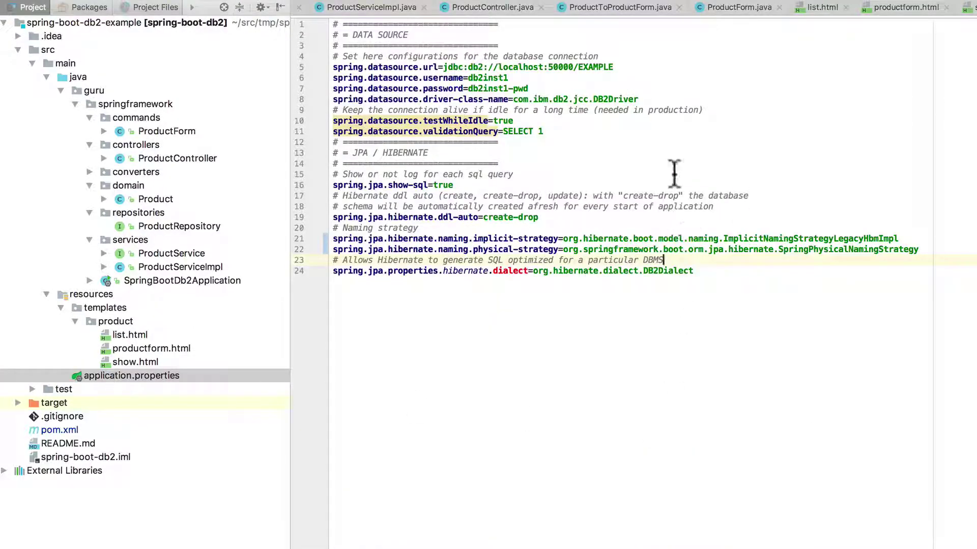
mouse_move(385, 78)
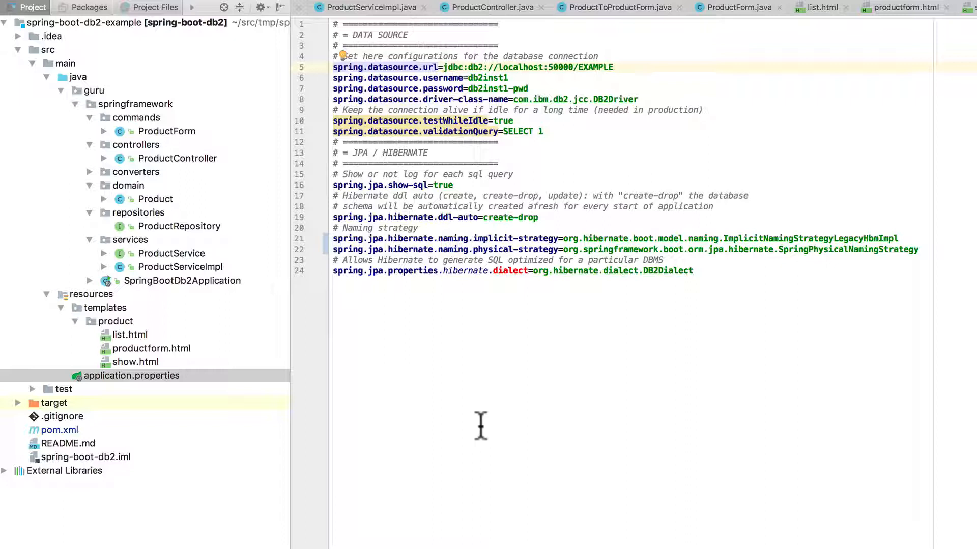
mouse_move(405, 212)
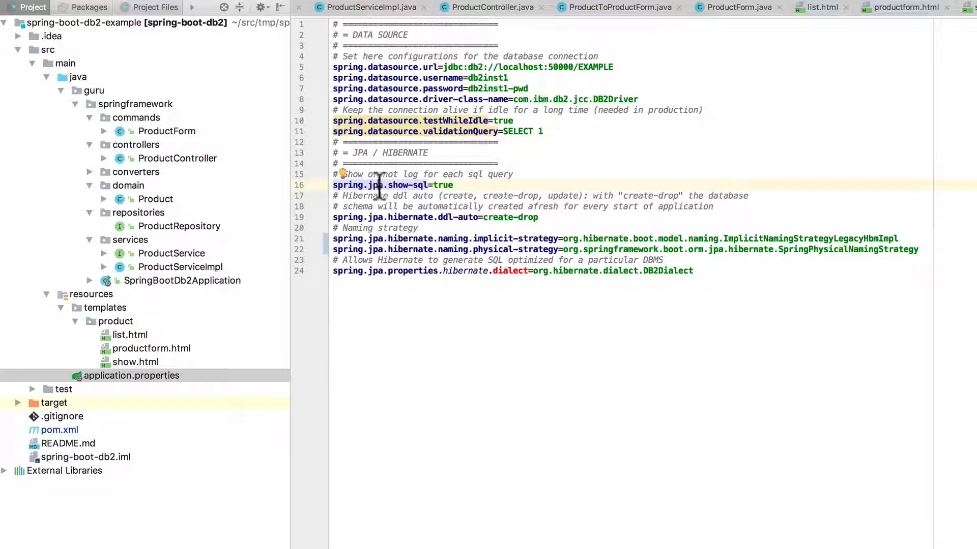
mouse_move(470, 217)
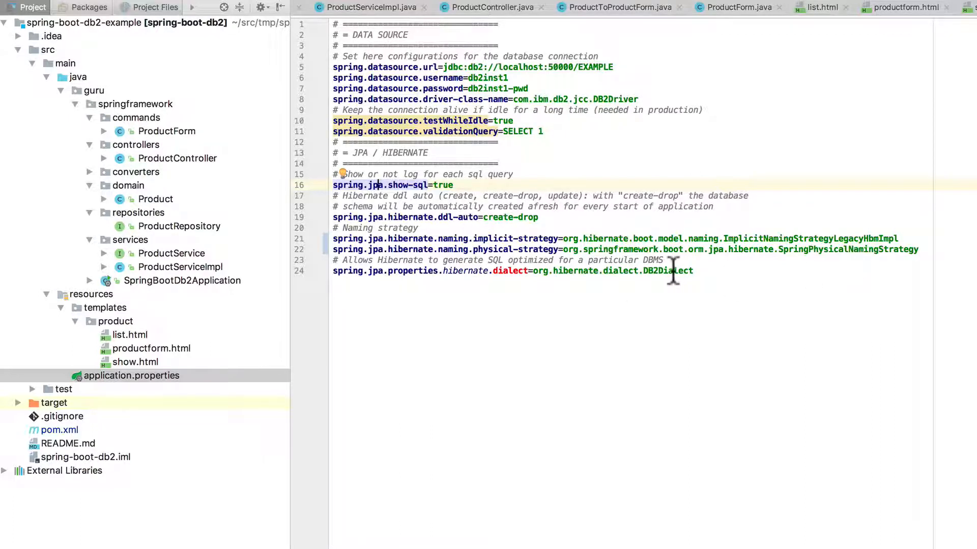
double_click(666, 270)
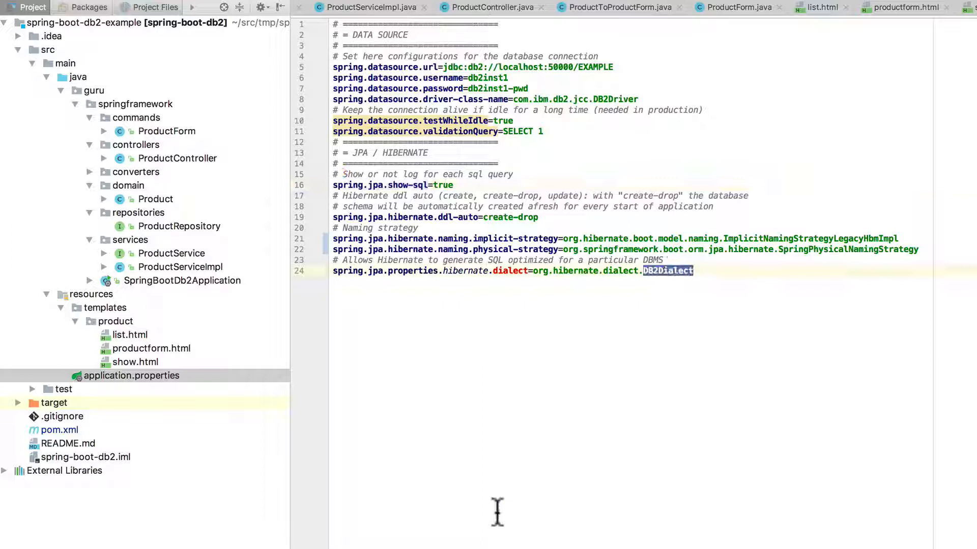
mouse_move(776, 293)
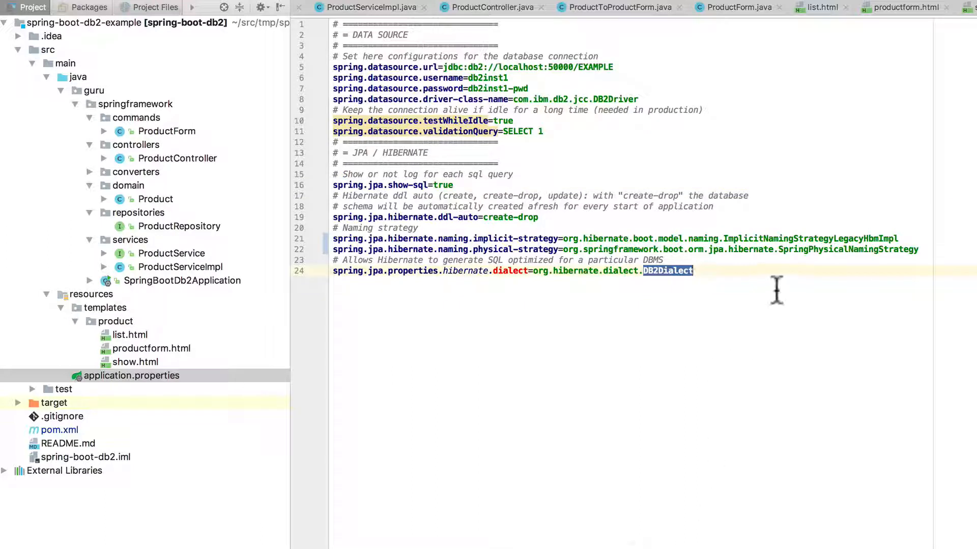
click(528, 99)
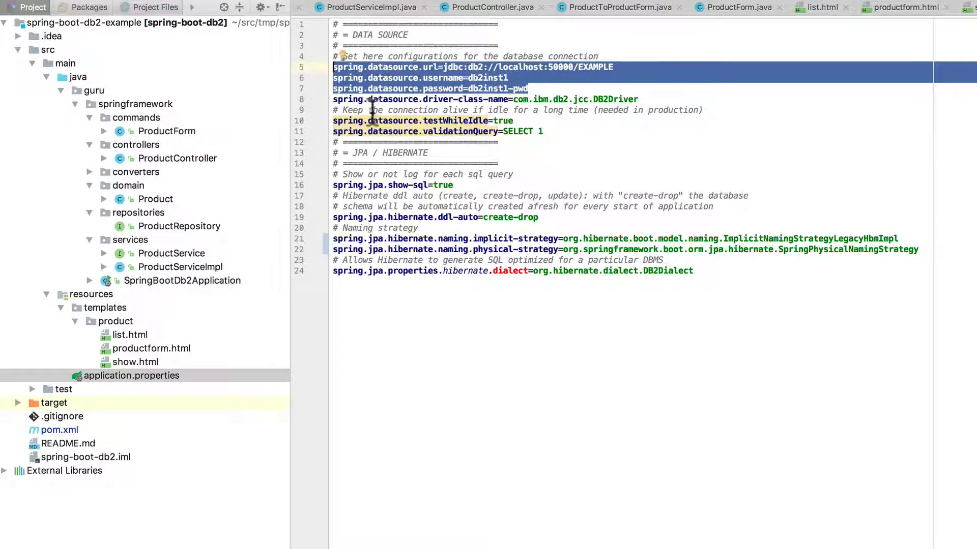
mouse_move(446, 185)
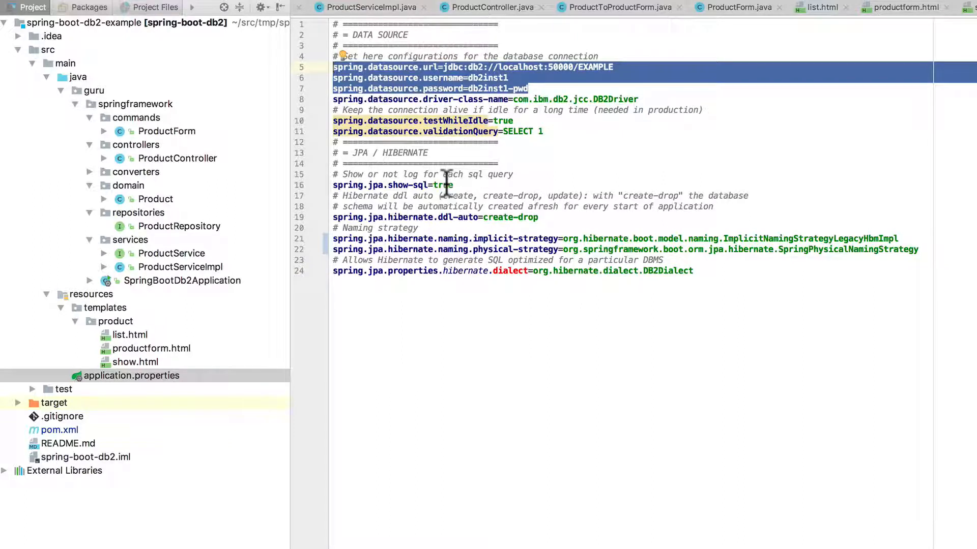
mouse_move(492, 239)
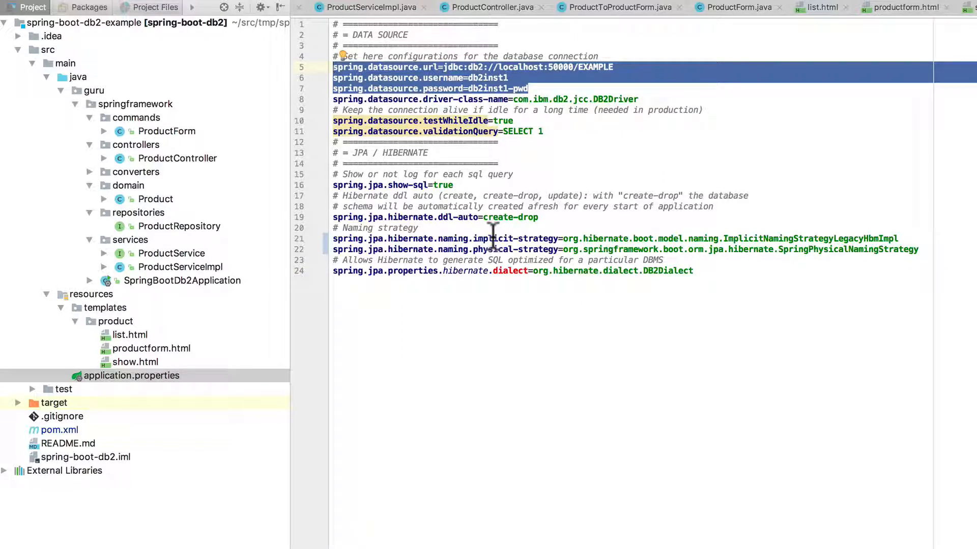
mouse_move(529, 451)
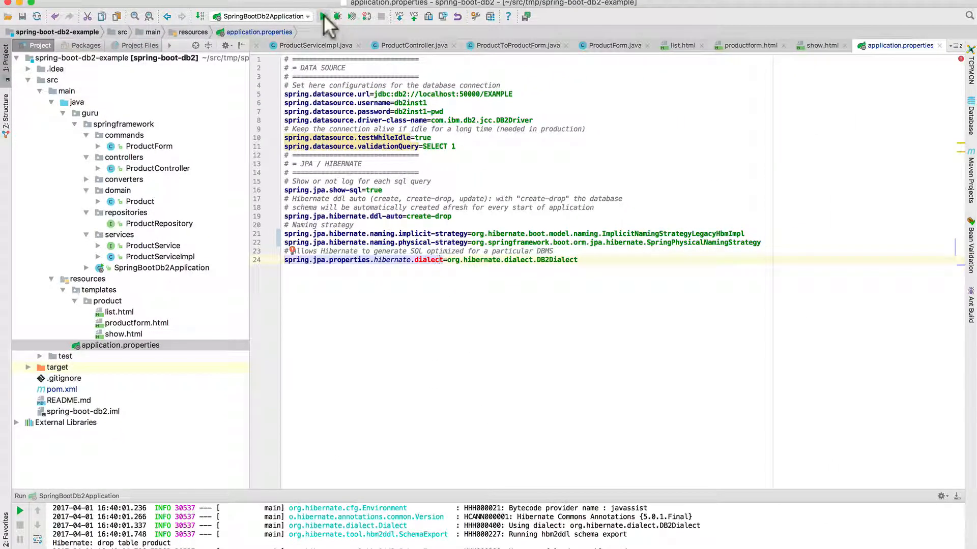
- Run SpringBootDb2Application and view localhost:8080/product/list in Chrome
click(334, 17)
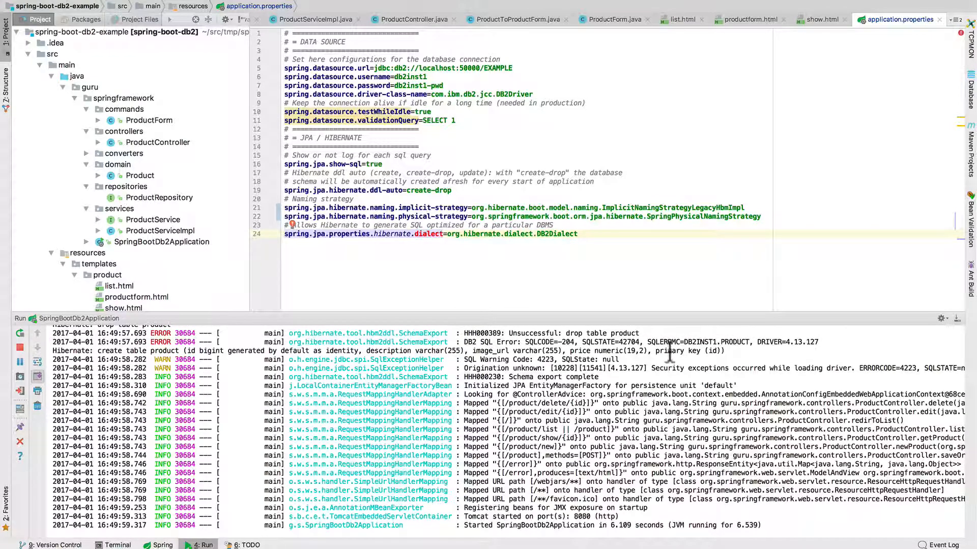
click(337, 359)
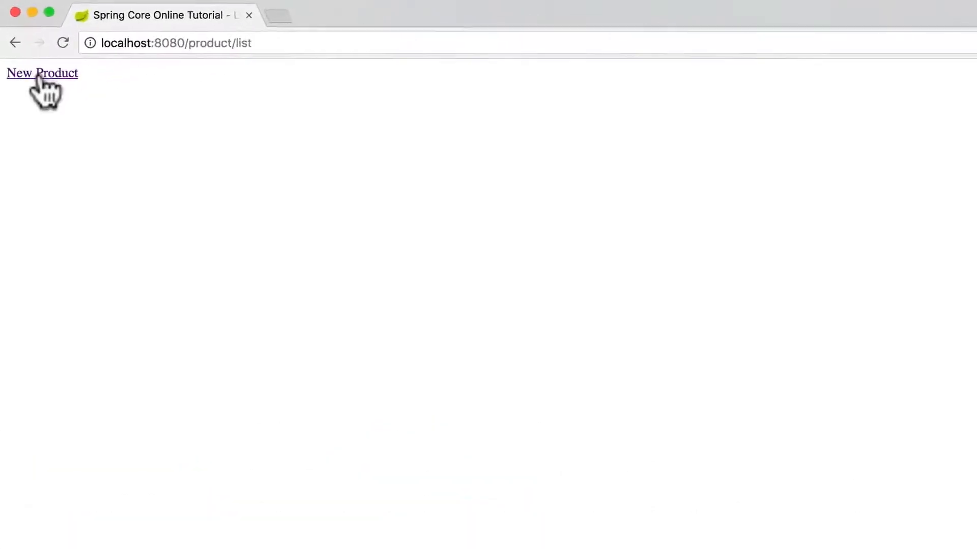
- Submit a new product with description 'New Product' and image URL 'asdf'
click(43, 73)
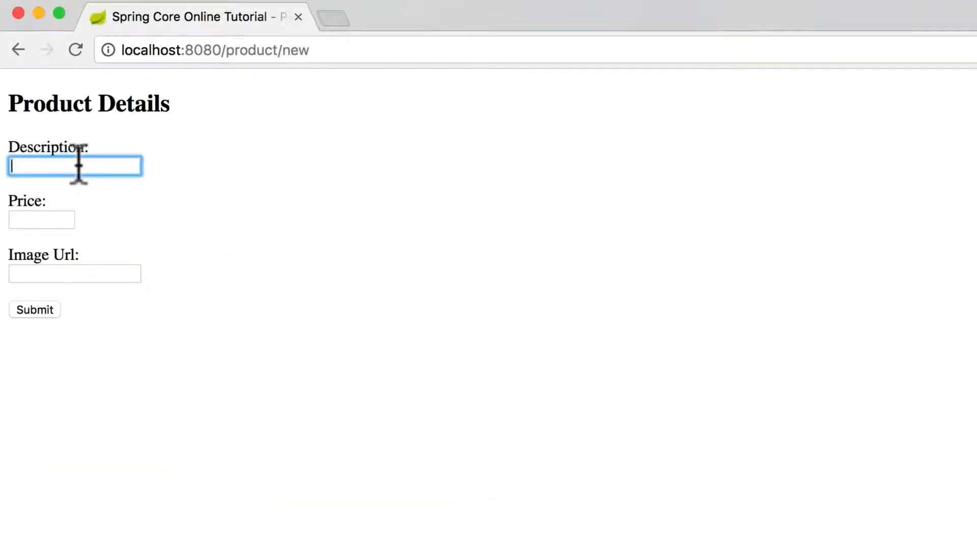
text(New Product)
click(41, 220)
text(022)
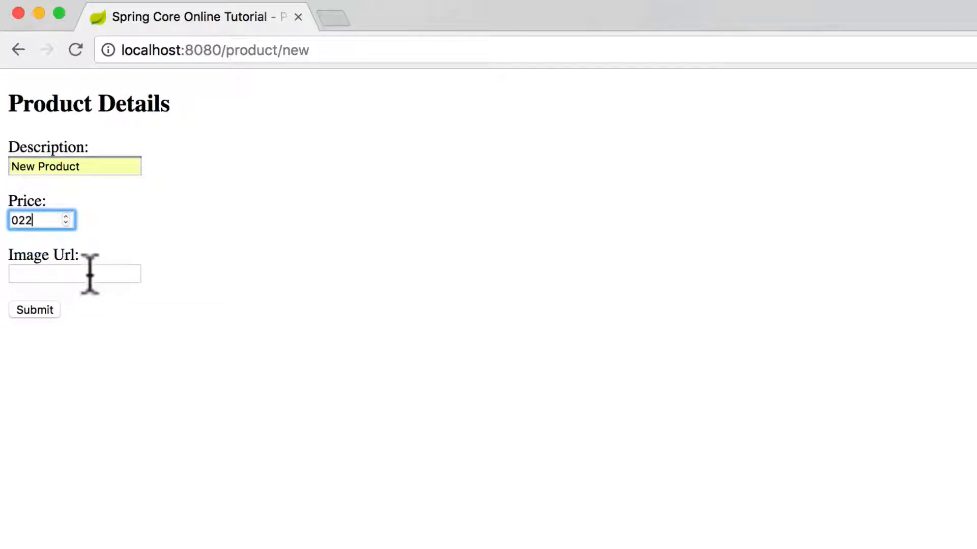
click(75, 274)
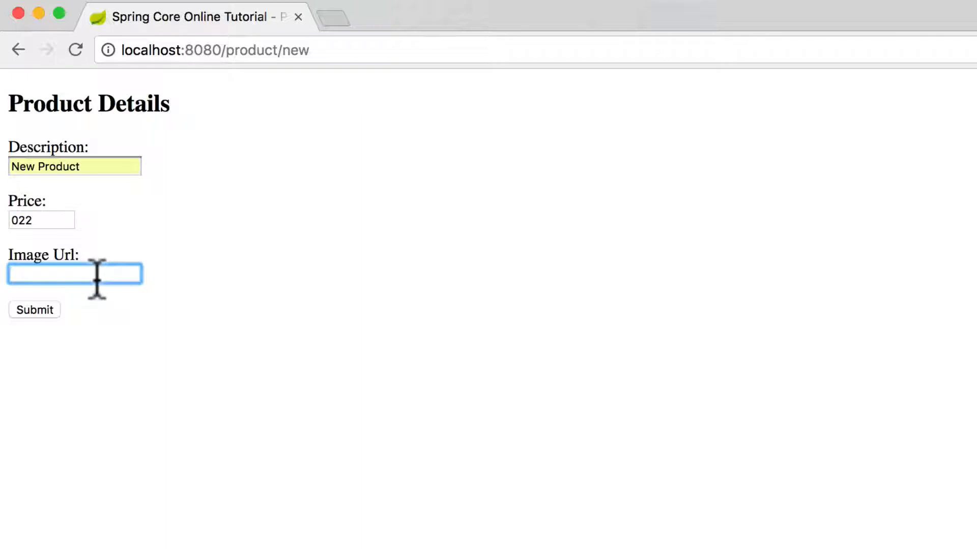
text(asdf)
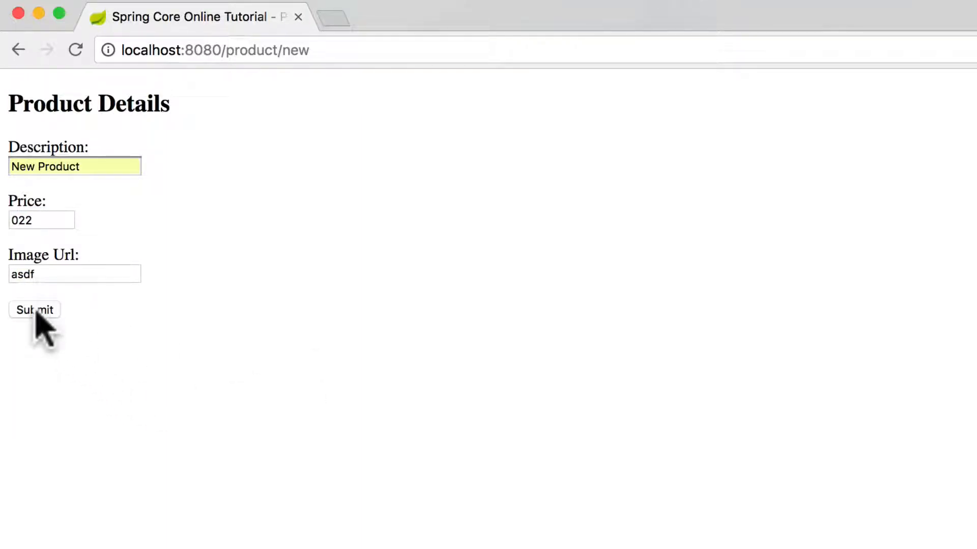
click(35, 309)
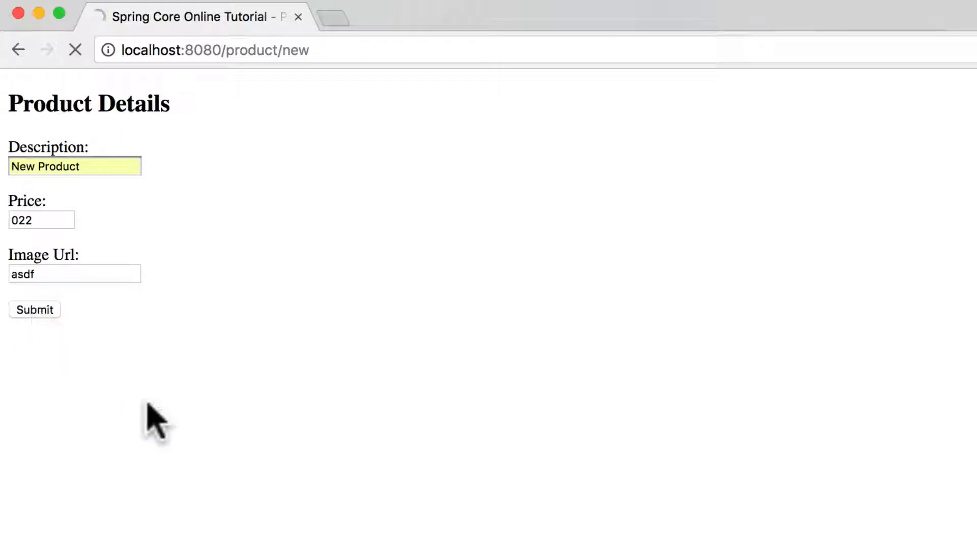
click(34, 309)
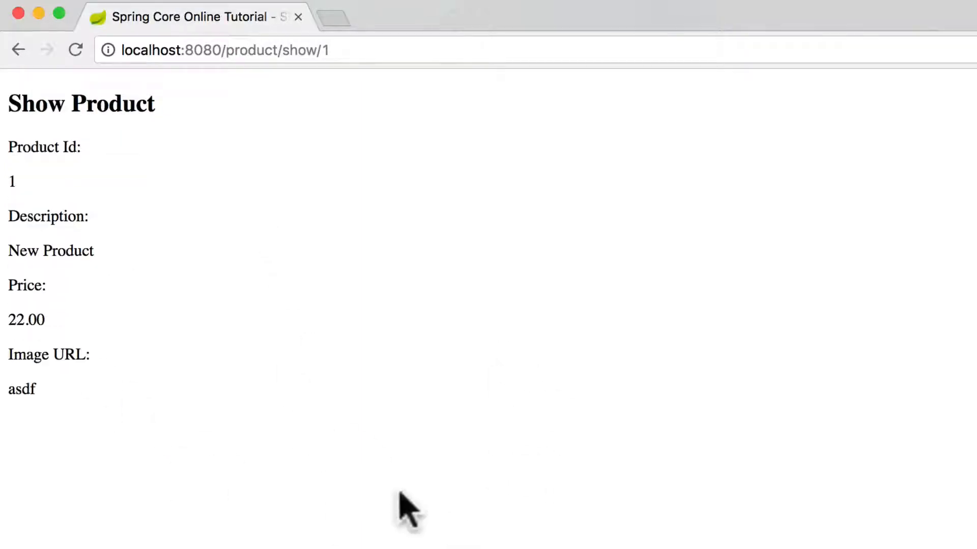
mouse_move(227, 51)
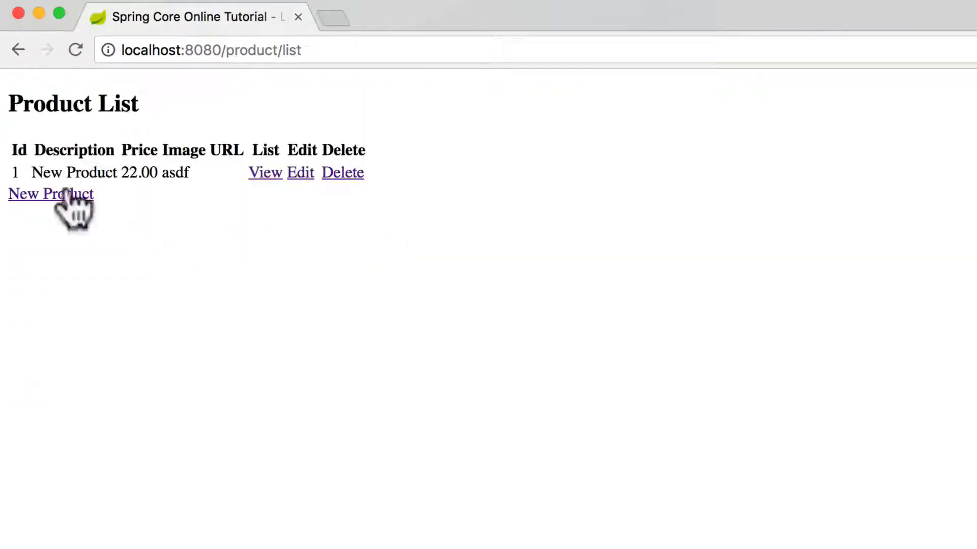
mouse_move(264, 187)
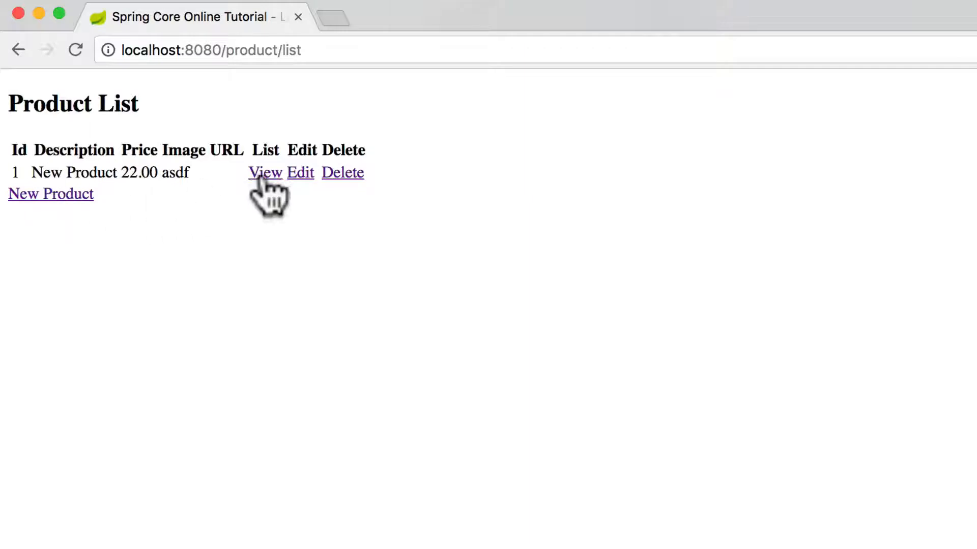
- Update product 1 to 'New Product3333' with image URL 'asdf7777', then delete it
click(299, 173)
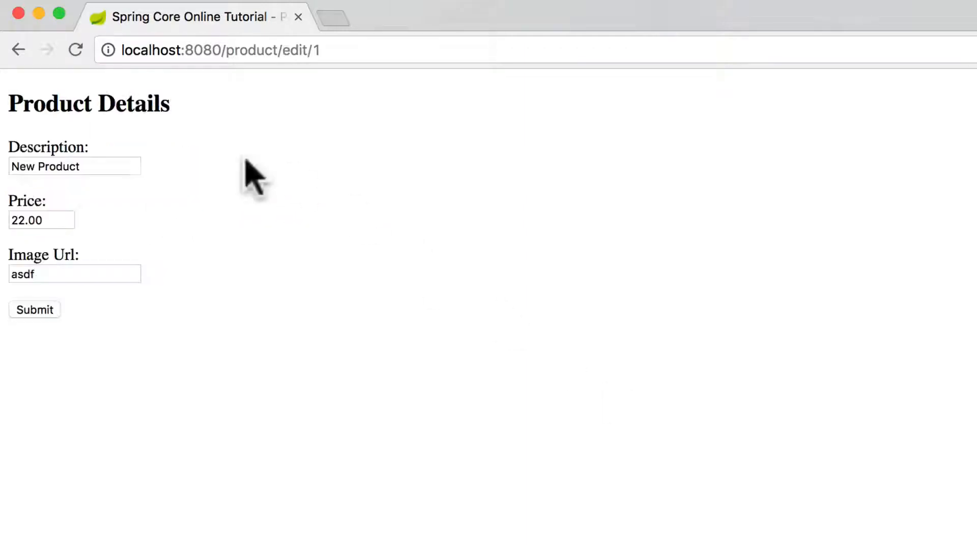
click(74, 165)
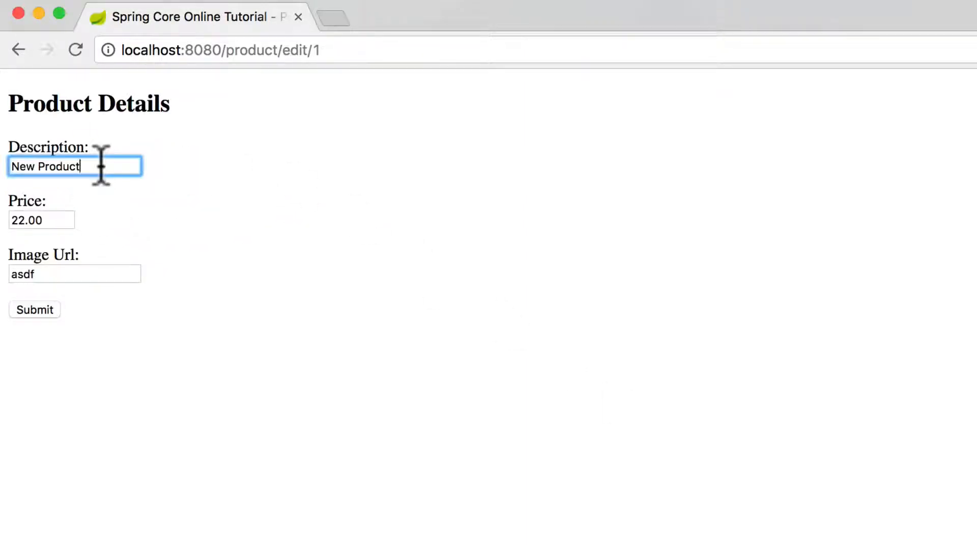
text(3333)
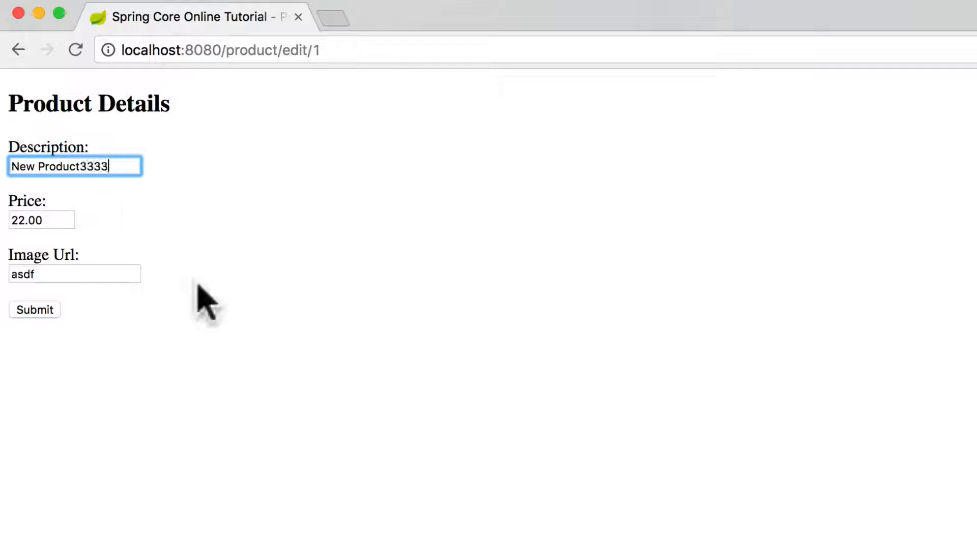
text(7777)
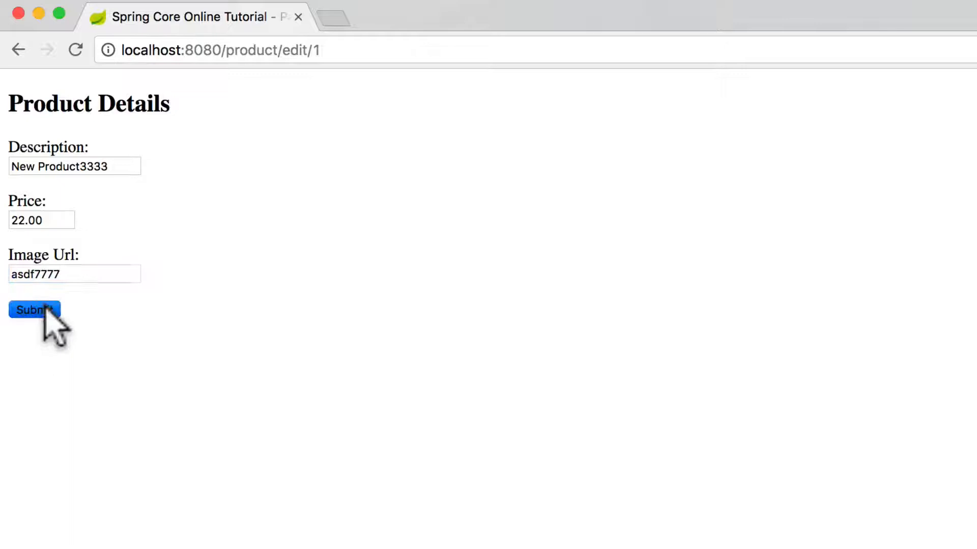
click(33, 310)
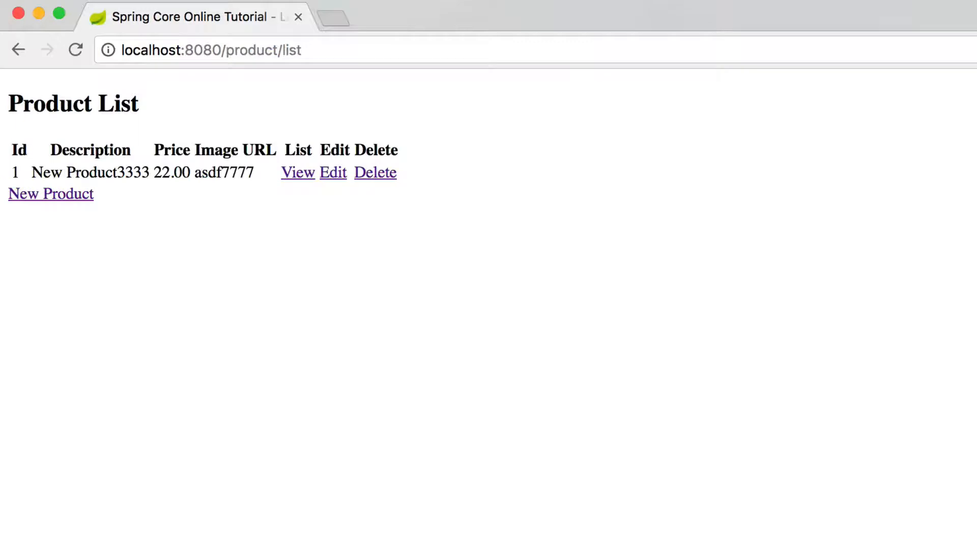
mouse_move(277, 196)
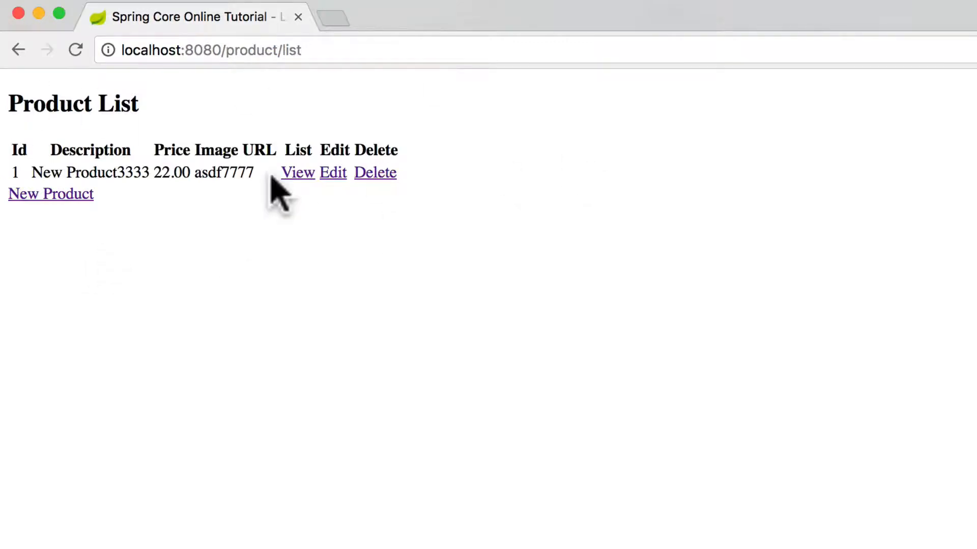
mouse_move(405, 200)
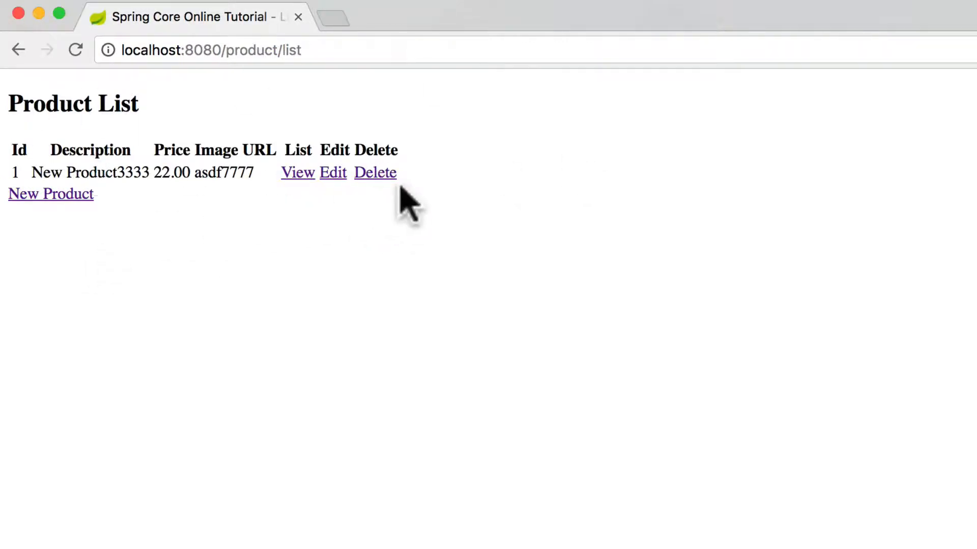
click(374, 173)
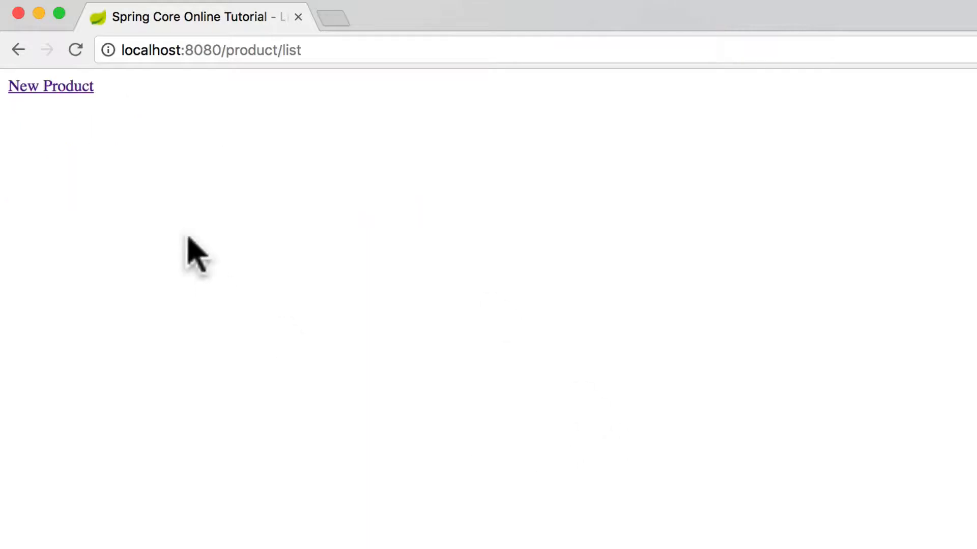
mouse_move(148, 235)
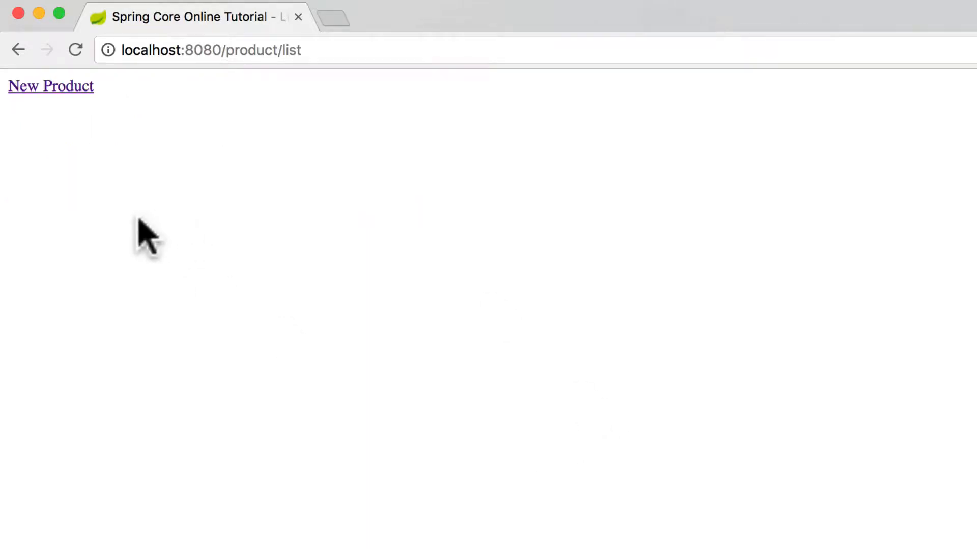